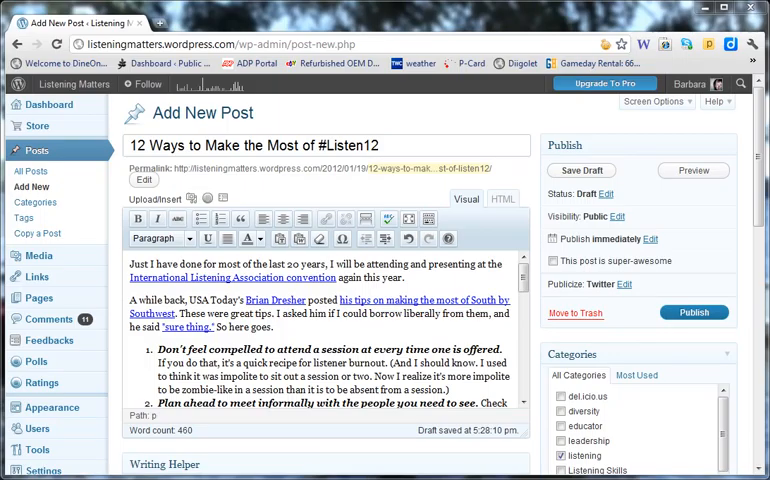
Step: Open a blank Chrome tab beside the '12 Ways to Make the Most of #Listen12' draft
{"action": "left_click", "coordinate": [581, 170]}
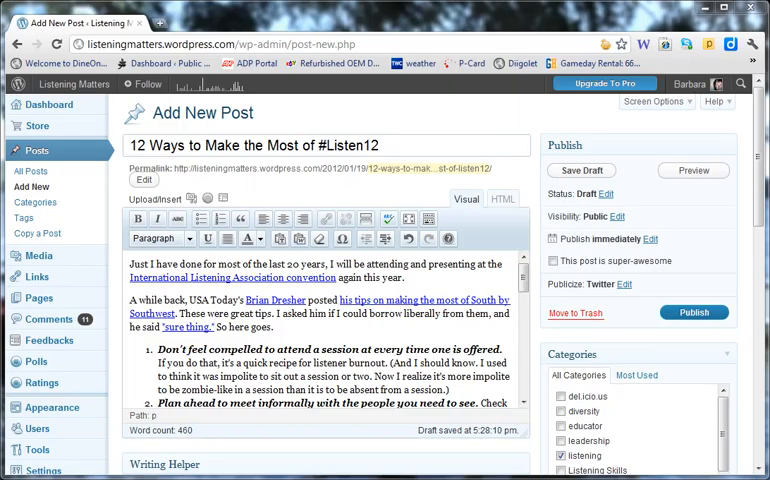
{"action": "mouse_move", "coordinate": [322, 470]}
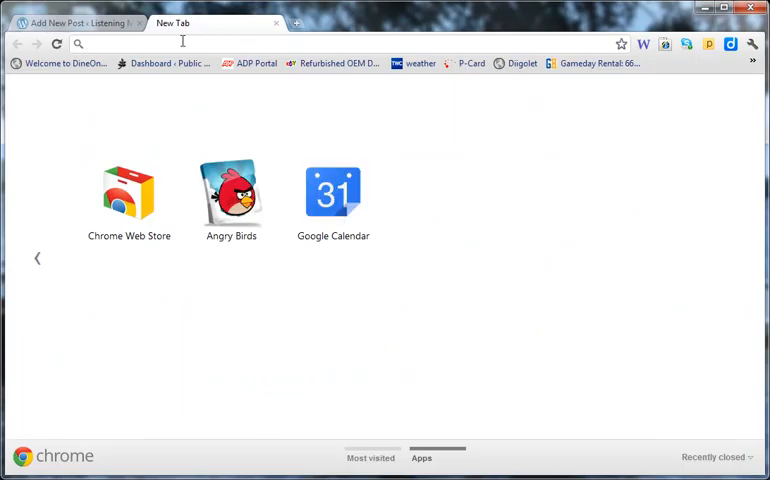
Step: Go to compfight.com and search for 'number 12' images
{"action": "type", "text": "compfight.com"}
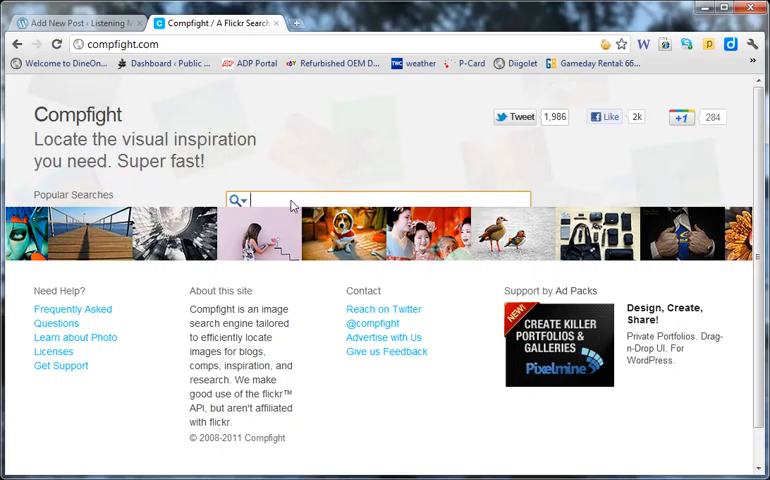
{"action": "type", "text": "nu"}
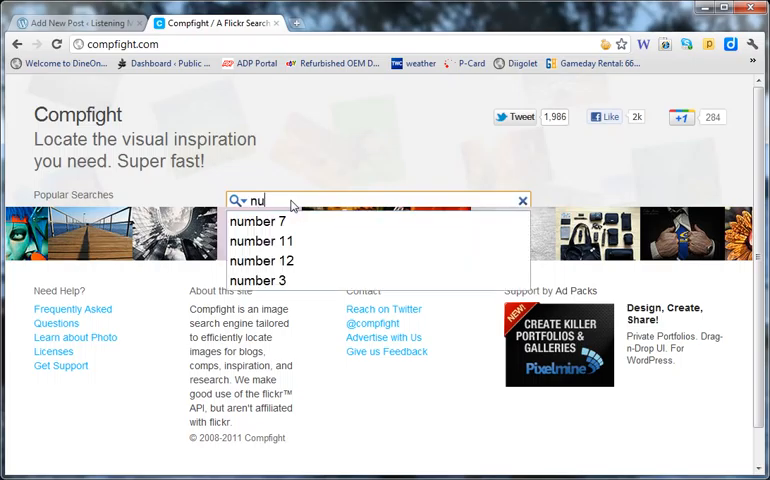
{"action": "left_click", "coordinate": [261, 260]}
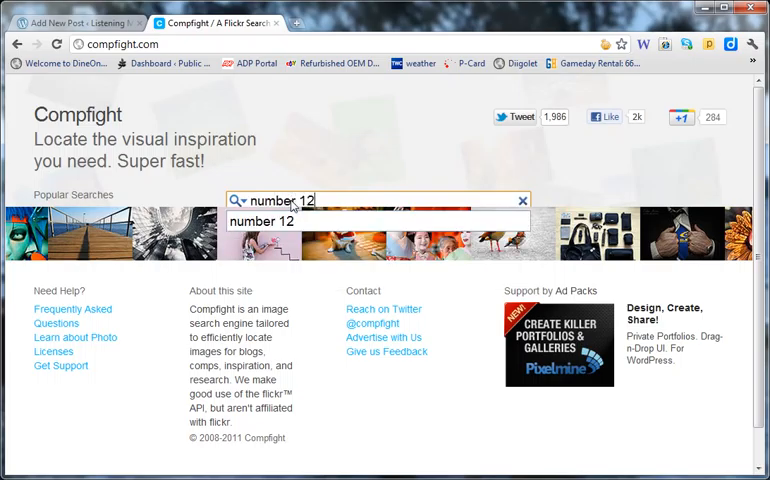
{"action": "left_click", "coordinate": [262, 221]}
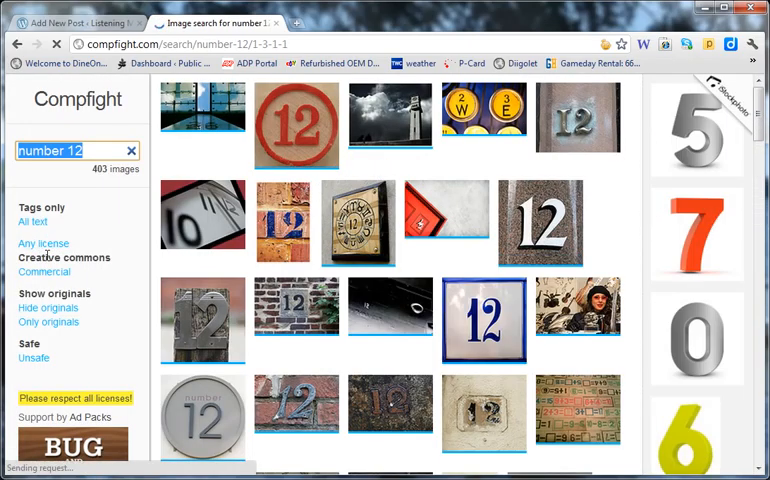
Step: Keep Creative Commons results and scroll down to the red wooden 12 photo
{"action": "double_click", "coordinate": [42, 257]}
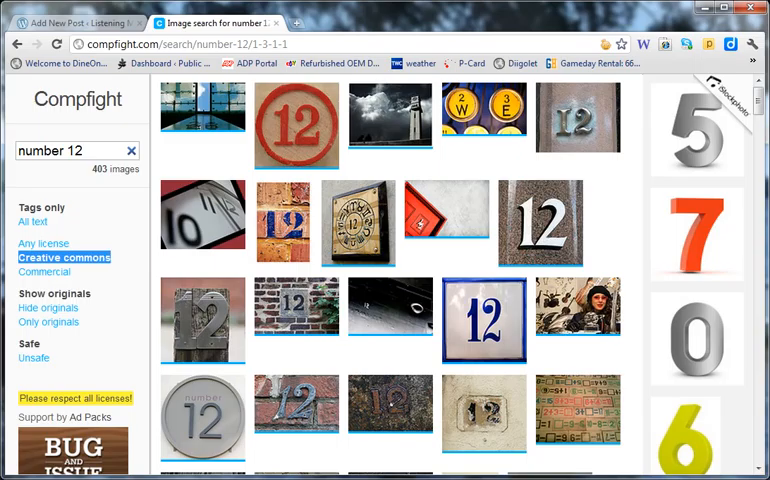
{"action": "scroll", "scroll_direction": "down", "scroll_amount": 3}
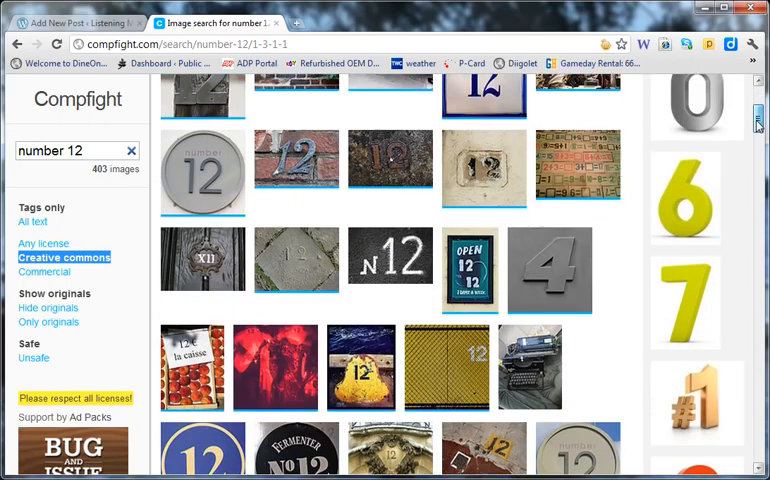
{"action": "scroll", "scroll_direction": "down", "scroll_amount": 3}
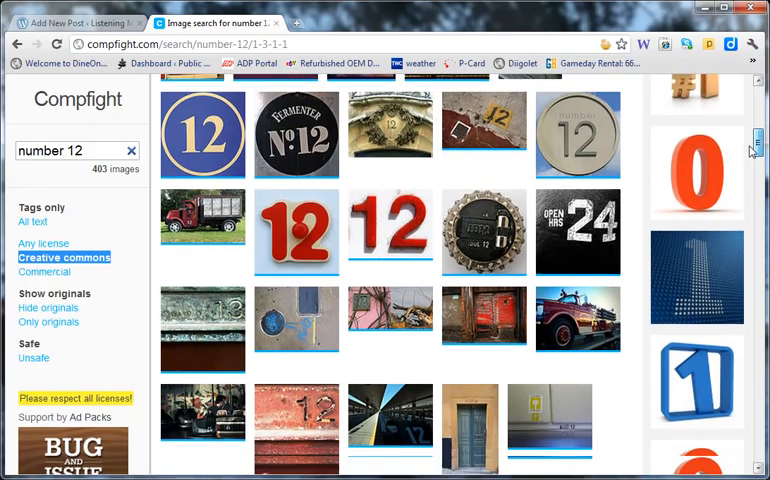
{"action": "scroll", "scroll_direction": "down", "scroll_amount": 3}
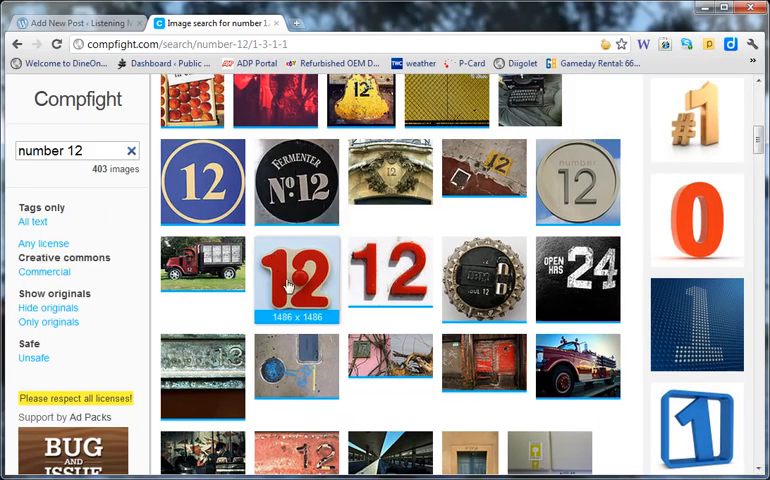
{"action": "mouse_move", "coordinate": [300, 282]}
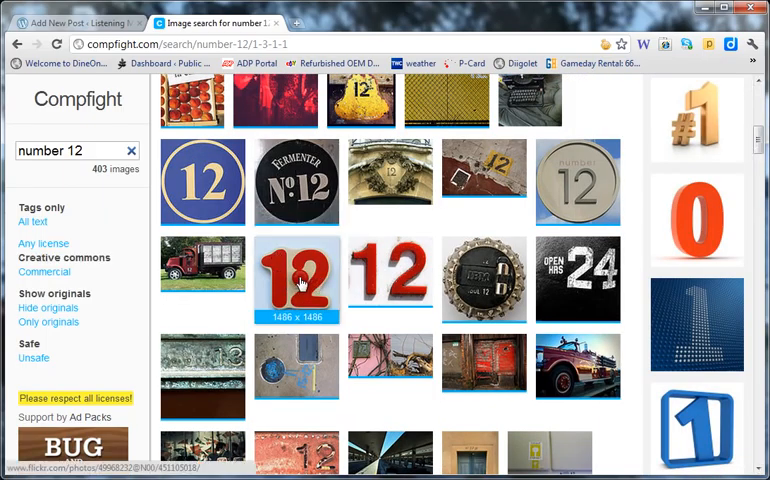
Step: Copy the image URL of the red wooden 12 photo's Small 240×240 size on Flickr
{"action": "left_click", "coordinate": [297, 275]}
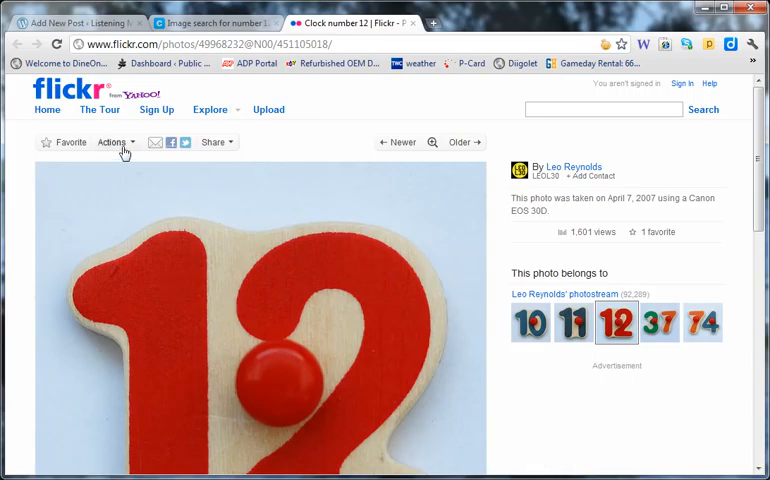
{"action": "left_click", "coordinate": [111, 141]}
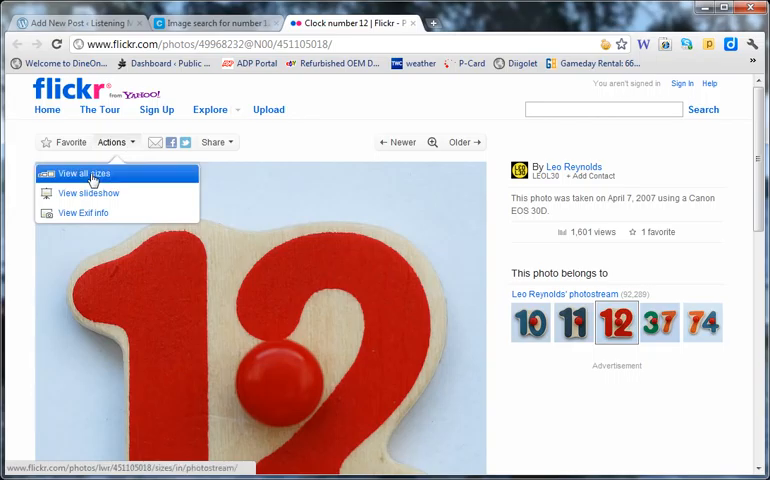
{"action": "left_click", "coordinate": [85, 173]}
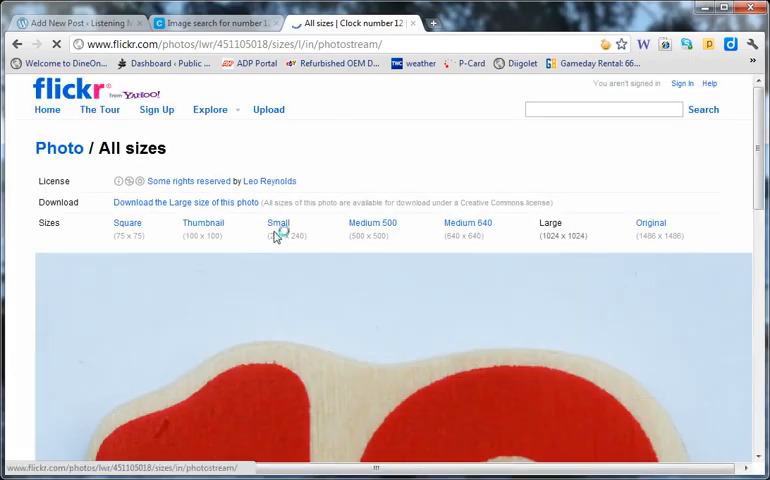
{"action": "left_click", "coordinate": [278, 223]}
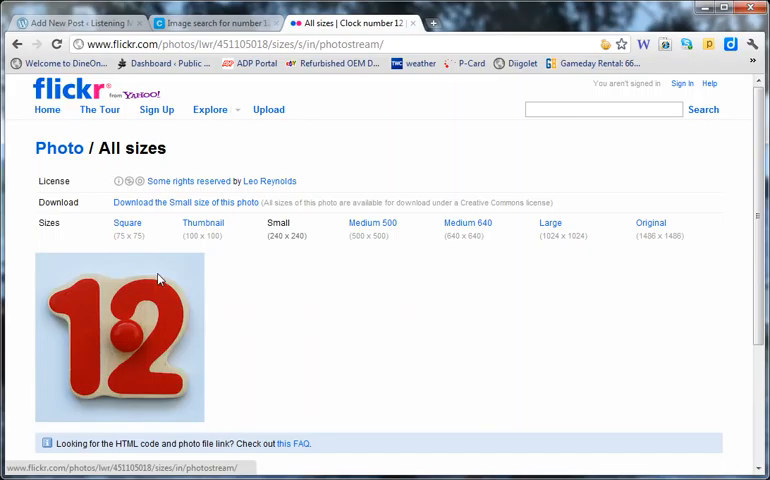
{"action": "right_click", "coordinate": [160, 285]}
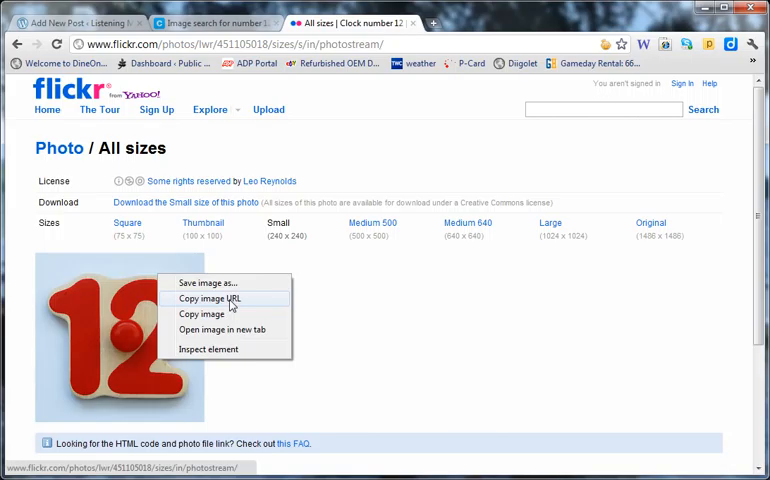
{"action": "mouse_move", "coordinate": [237, 304]}
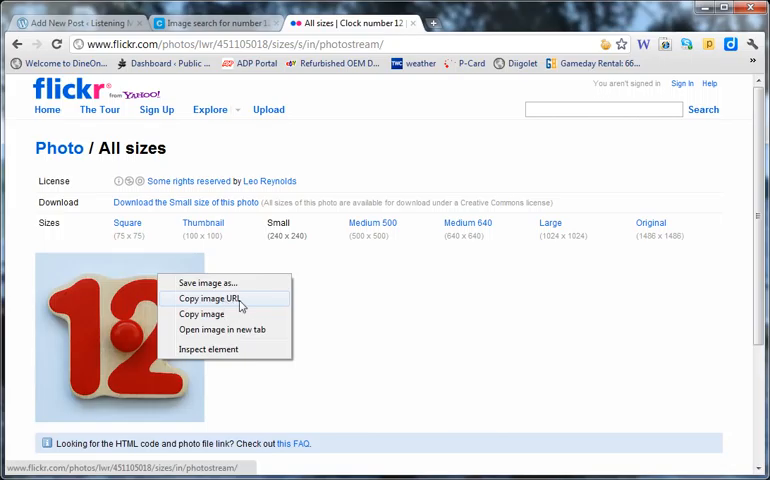
{"action": "left_click", "coordinate": [213, 298]}
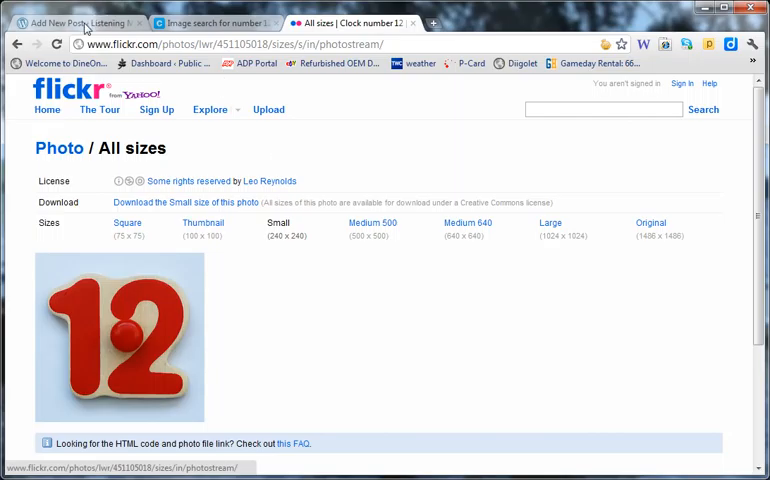
Step: Paste the Flickr image address into the Add Media 'From URL' field in the draft
{"action": "left_click", "coordinate": [70, 23]}
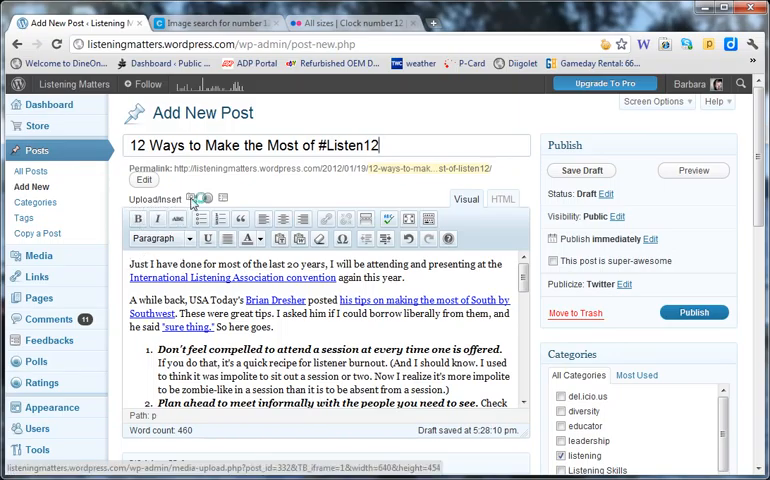
{"action": "left_click", "coordinate": [198, 198]}
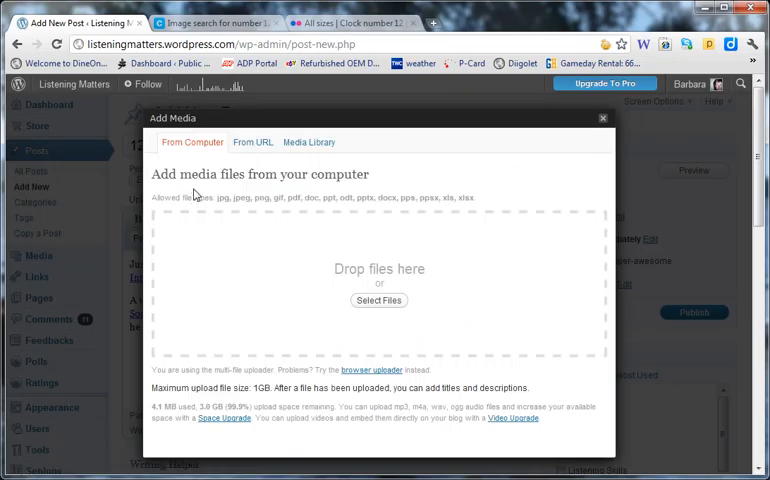
{"action": "mouse_move", "coordinate": [194, 194]}
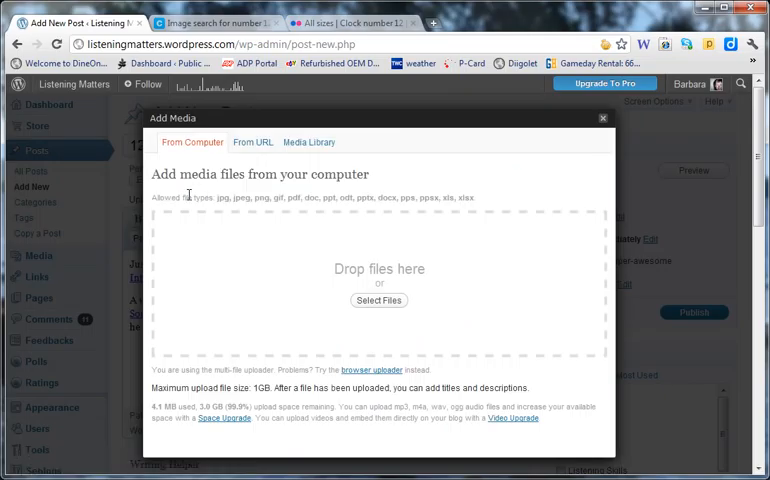
{"action": "mouse_move", "coordinate": [557, 255]}
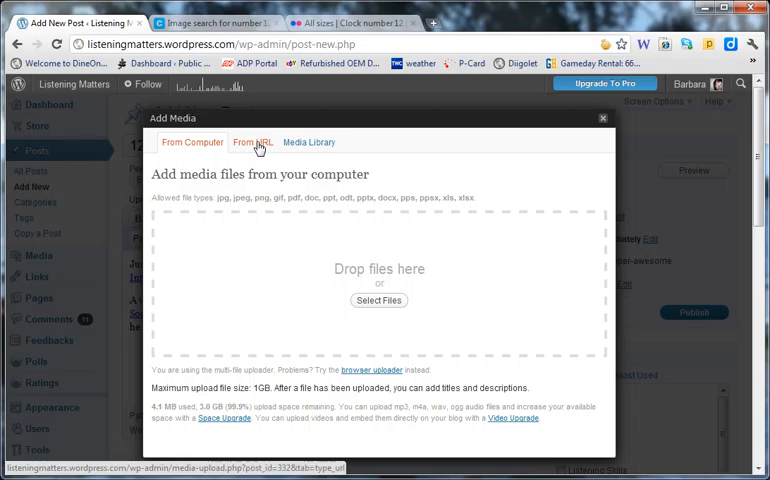
{"action": "left_click", "coordinate": [252, 142]}
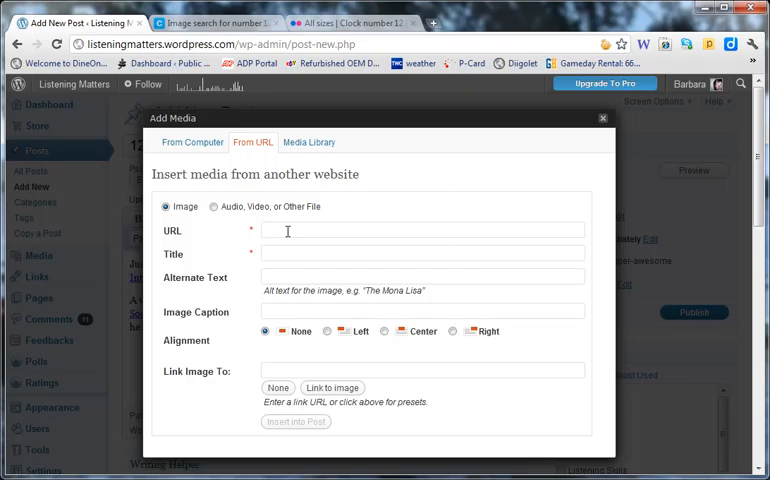
{"action": "right_click", "coordinate": [287, 231]}
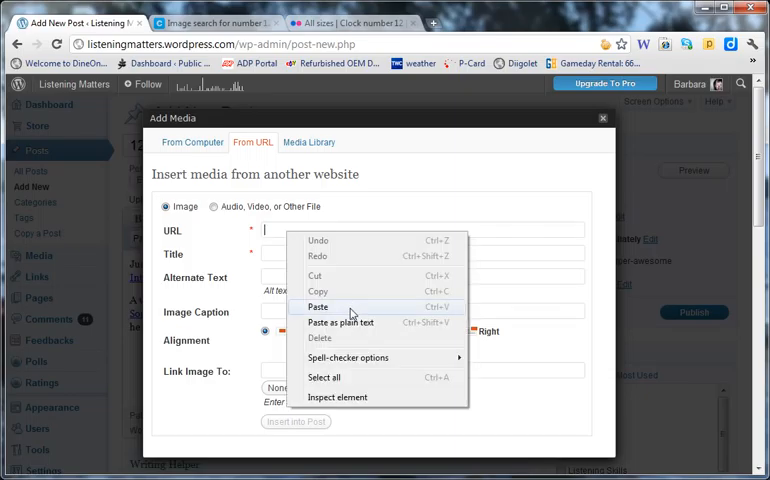
{"action": "left_click", "coordinate": [318, 307]}
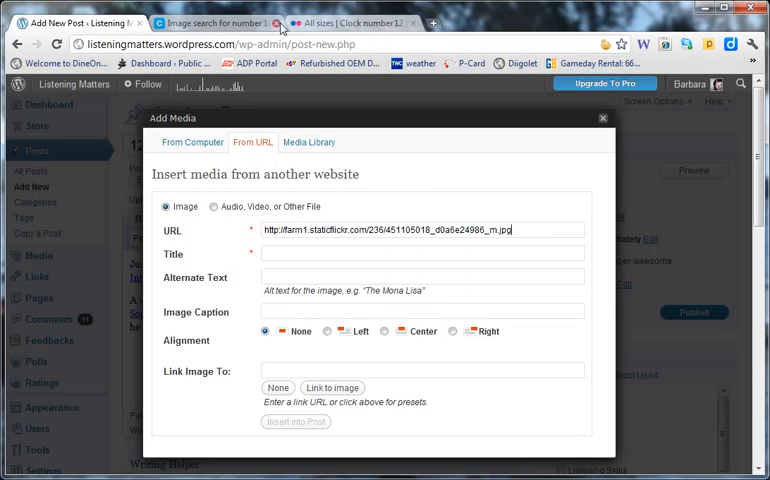
Step: Find the 'Clock number 12' title and photographer Leo Reynolds on the Flickr photo page
{"action": "left_click", "coordinate": [350, 22]}
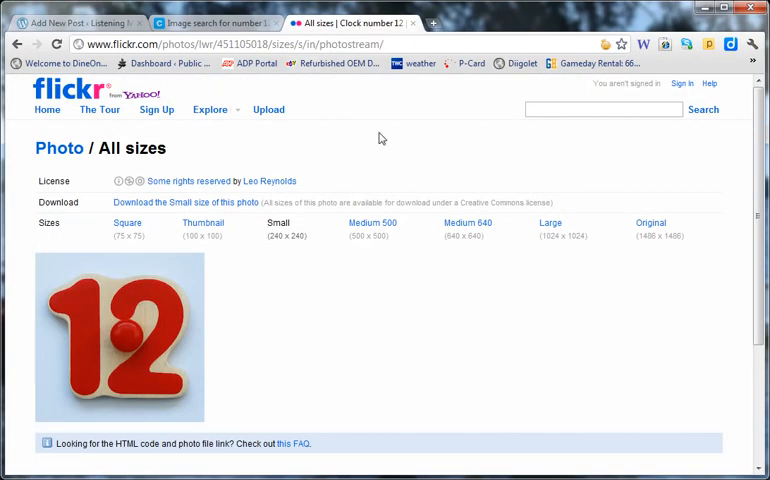
{"action": "mouse_move", "coordinate": [16, 51]}
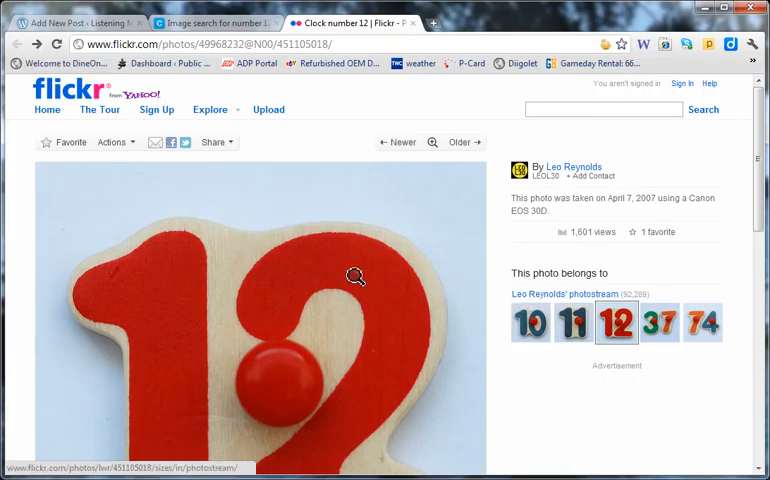
{"action": "scroll", "scroll_direction": "down", "scroll_amount": 3}
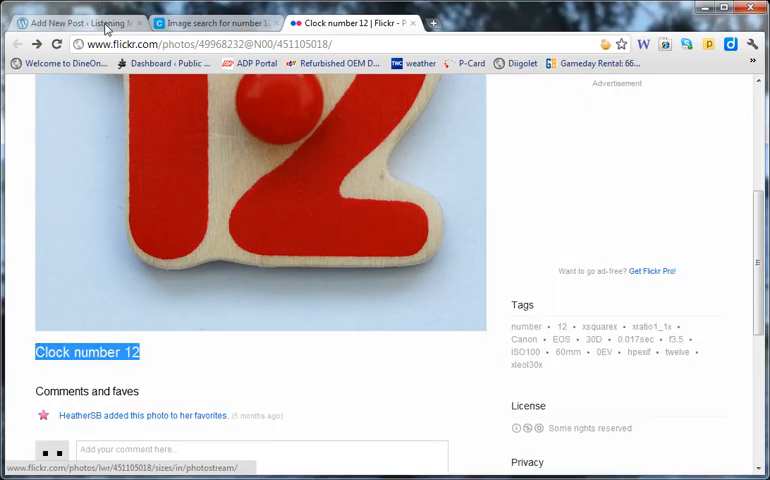
{"action": "left_click", "coordinate": [80, 22]}
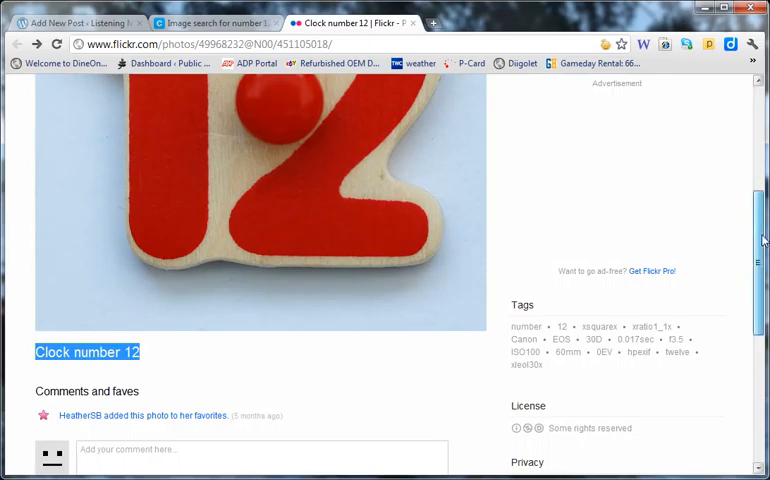
{"action": "scroll", "scroll_direction": "up", "scroll_amount": 3}
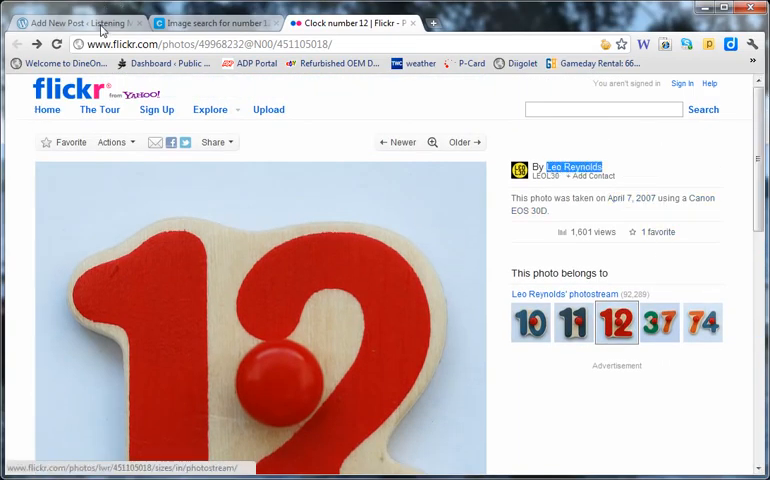
Step: Insert the photo captioned '"Clock number 12" by Leo Reynolds', right-aligned, linked to its Flickr page
{"action": "left_click", "coordinate": [75, 22]}
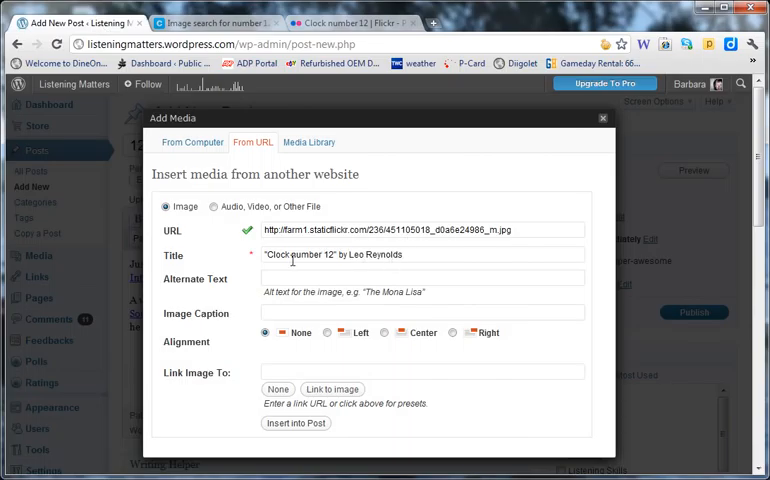
{"action": "left_click", "coordinate": [420, 254]}
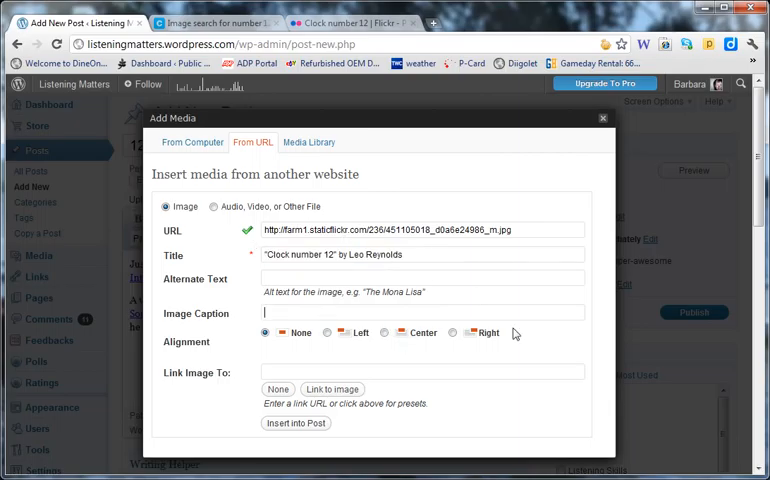
{"action": "type", "text": "\"Clock number 12\" by Leo Reynolds"}
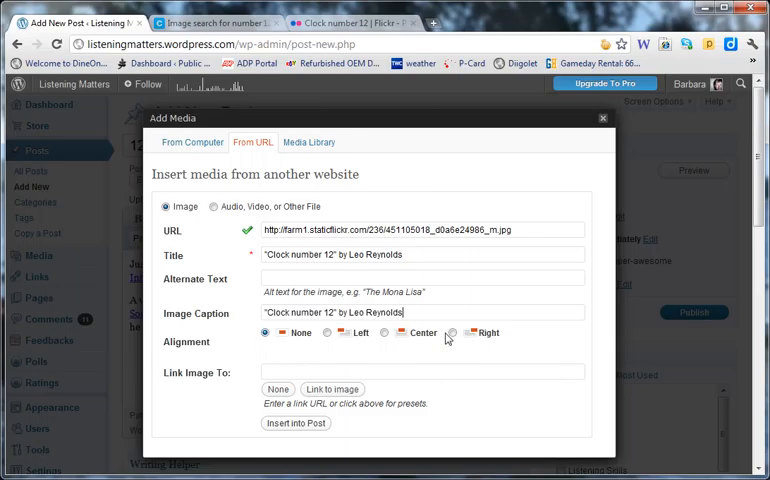
{"action": "left_click", "coordinate": [453, 333]}
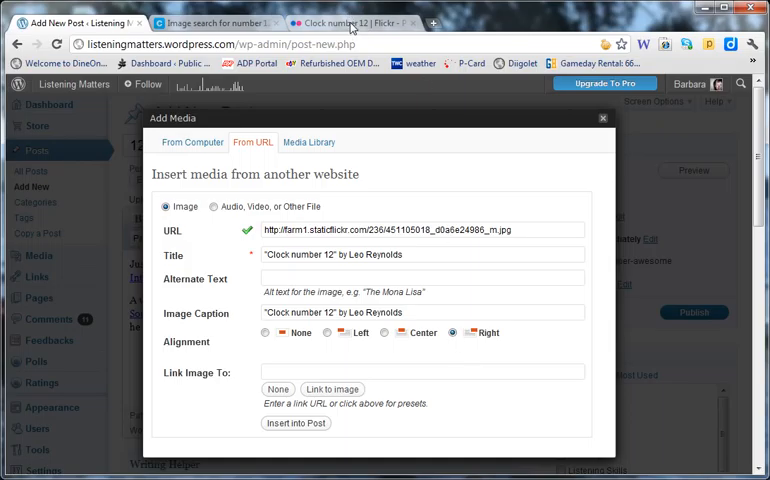
{"action": "left_click", "coordinate": [350, 23]}
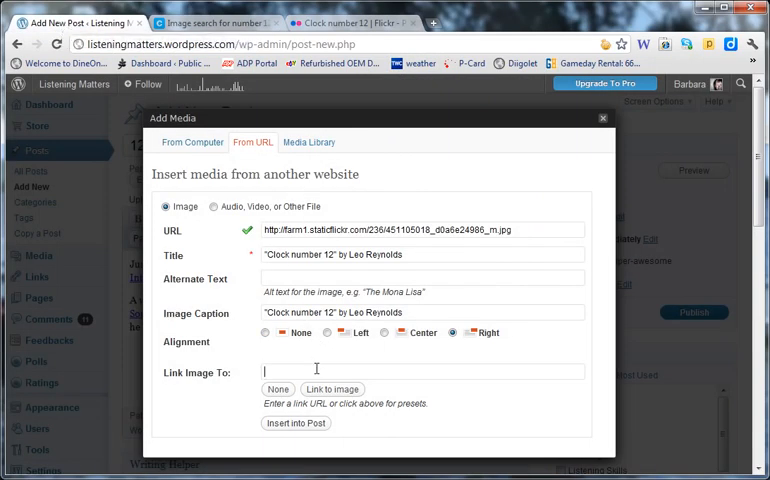
{"action": "type", "text": "http://www.flickr.com/photos/49968232@N00/451105018/"}
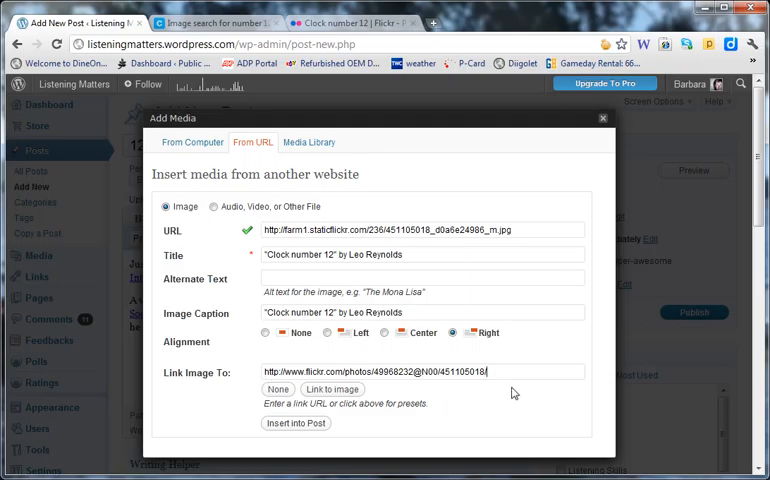
{"action": "mouse_move", "coordinate": [398, 439]}
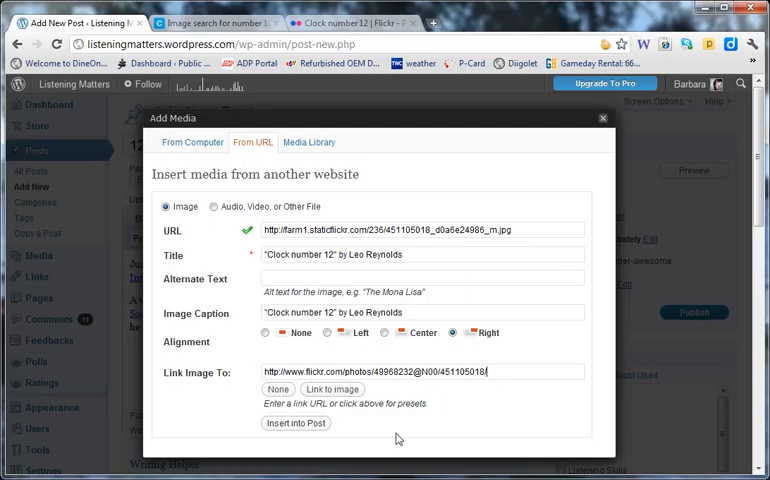
{"action": "left_click", "coordinate": [295, 423]}
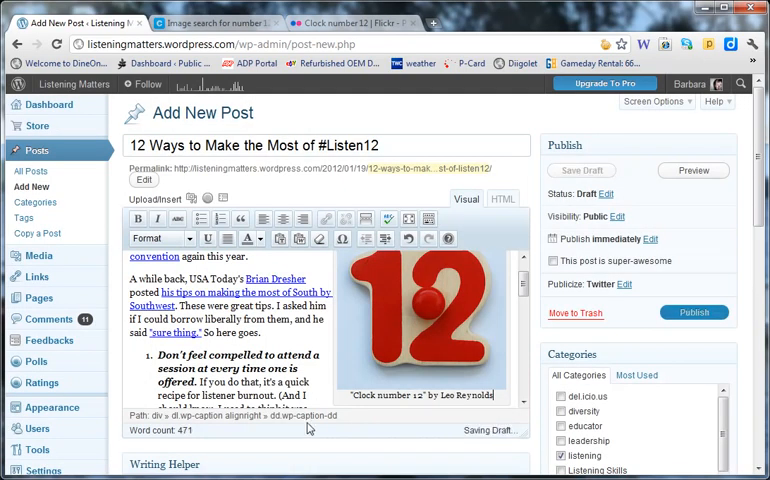
Step: Save the #Listen12 post as a draft with the inserted photo
{"action": "left_click", "coordinate": [581, 170]}
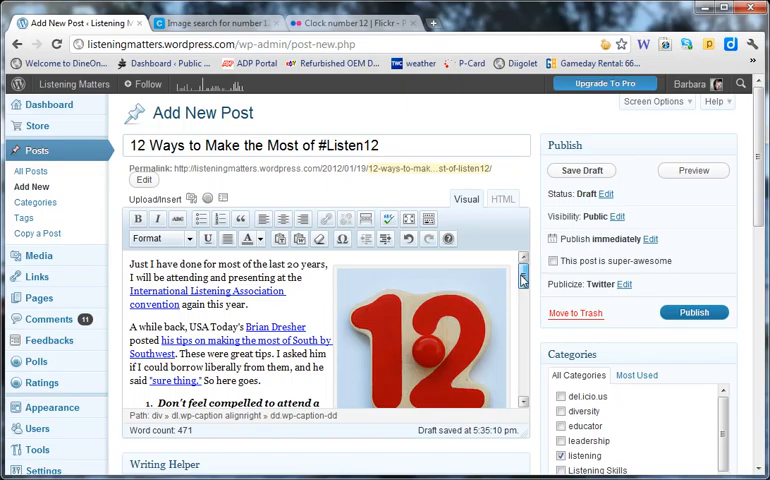
{"action": "scroll", "scroll_direction": "down", "scroll_amount": 3}
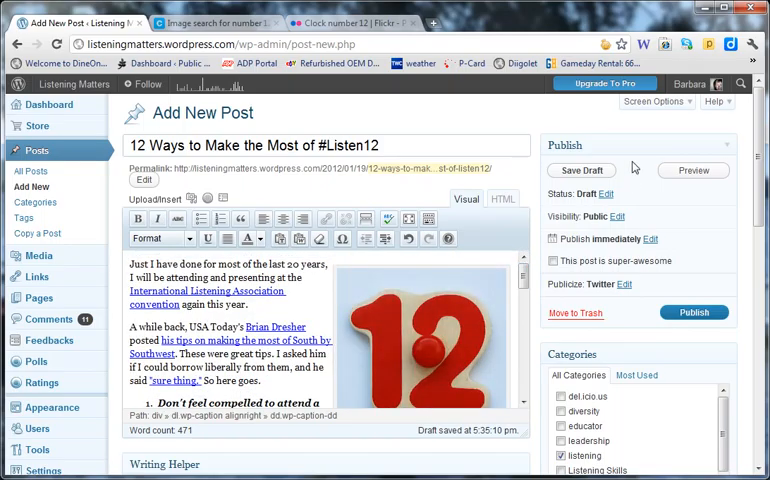
{"action": "left_click", "coordinate": [693, 170]}
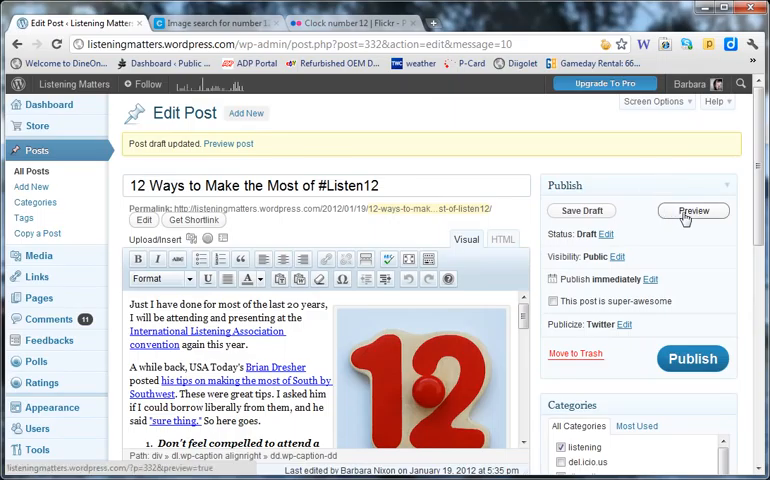
Step: Preview the draft and scroll to the right-aligned Clock number 12 photo
{"action": "left_click", "coordinate": [693, 211]}
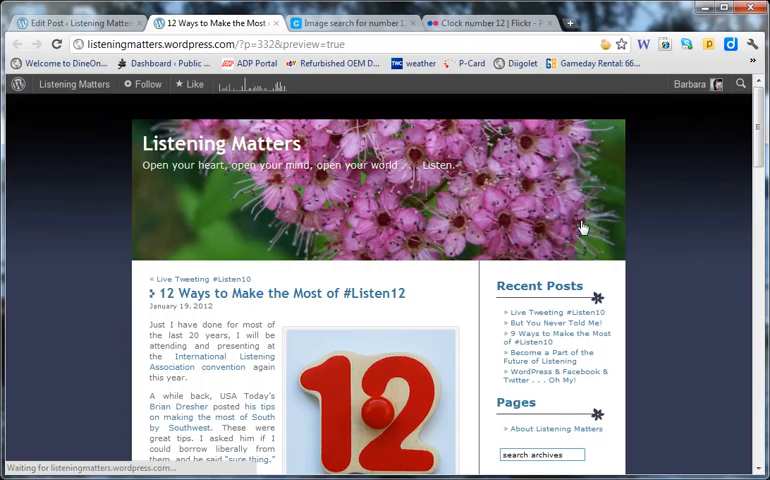
{"action": "scroll", "scroll_direction": "down", "scroll_amount": 3}
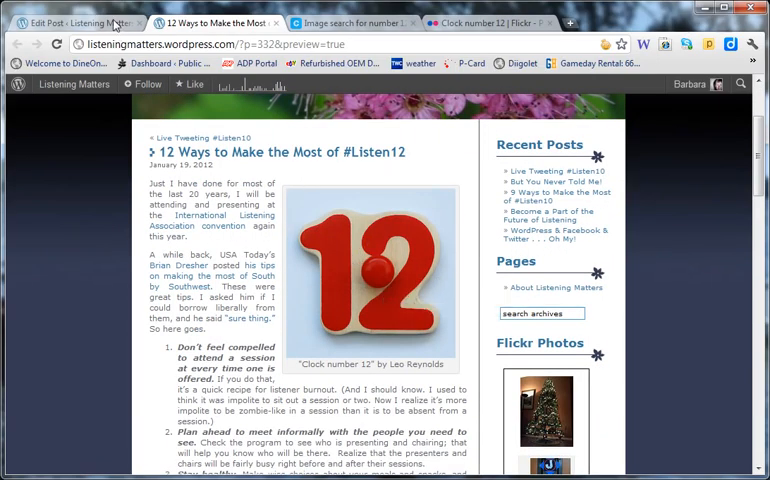
{"action": "mouse_move", "coordinate": [85, 23]}
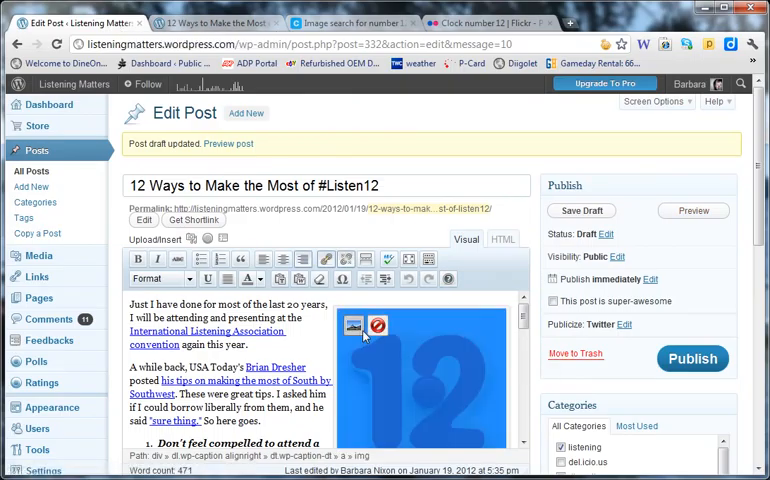
Step: Resize the Clock number 12 photo to 70% in the image settings and update
{"action": "left_click", "coordinate": [353, 326]}
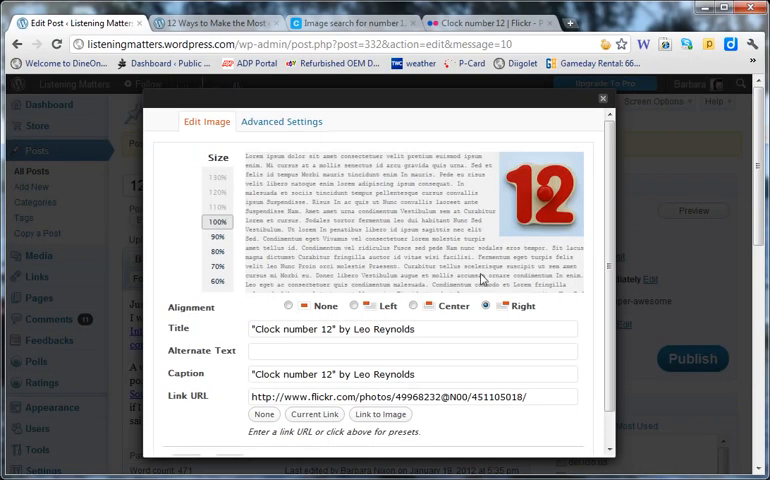
{"action": "left_click", "coordinate": [218, 266]}
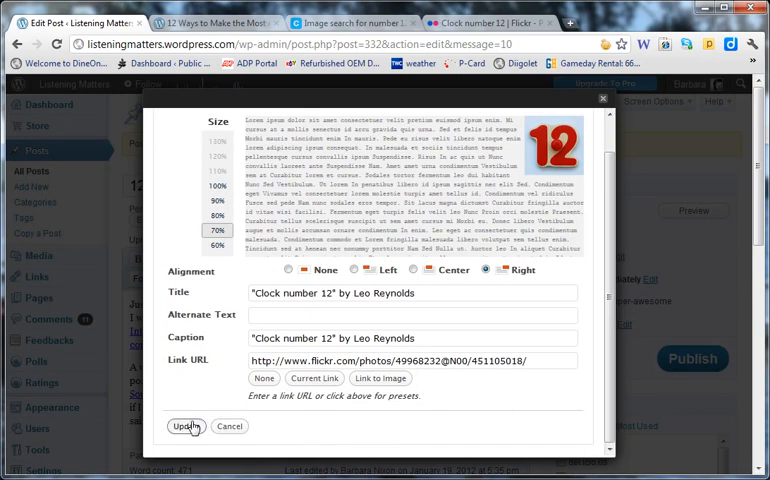
{"action": "left_click", "coordinate": [185, 426]}
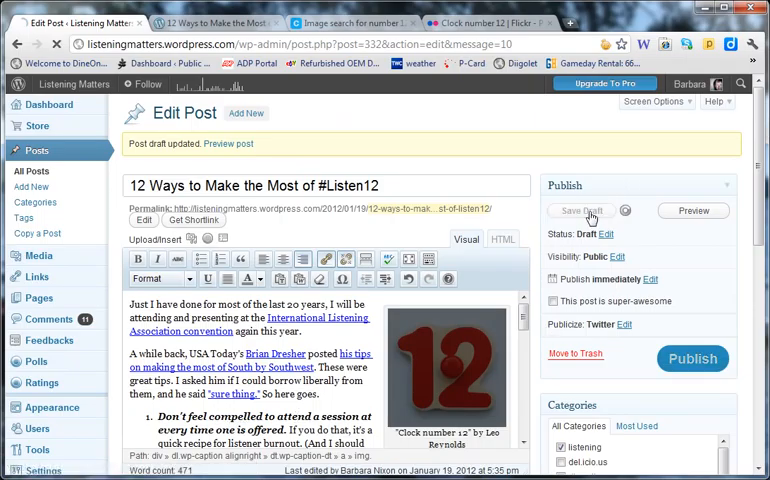